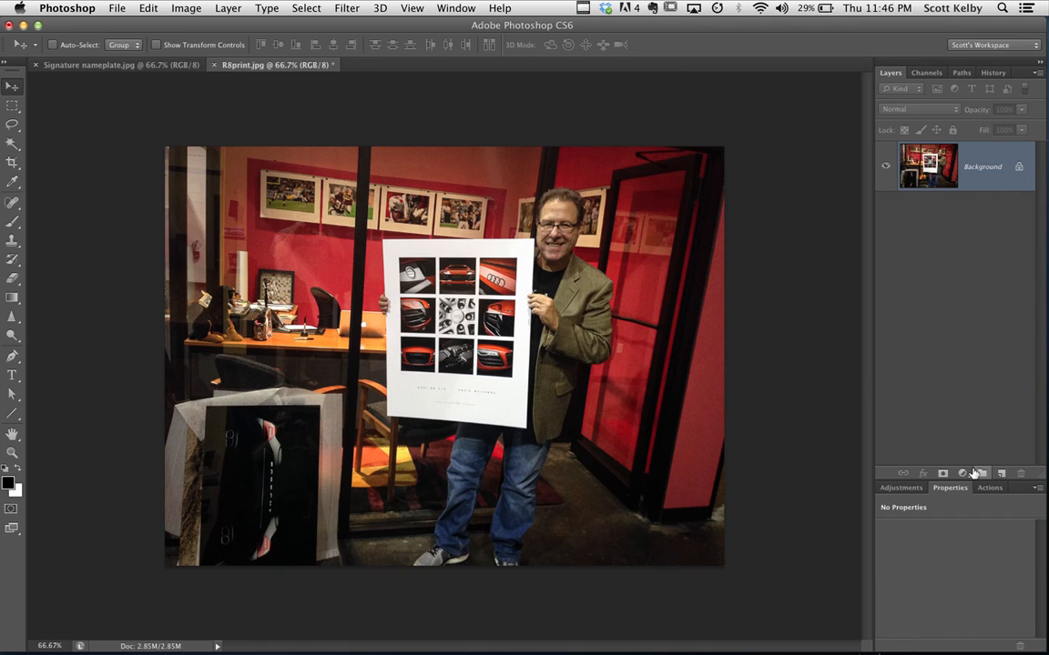
Bring Lightroom to the front over Photoshop, showing the red Audi rings photo in Develop.
click(164, 634)
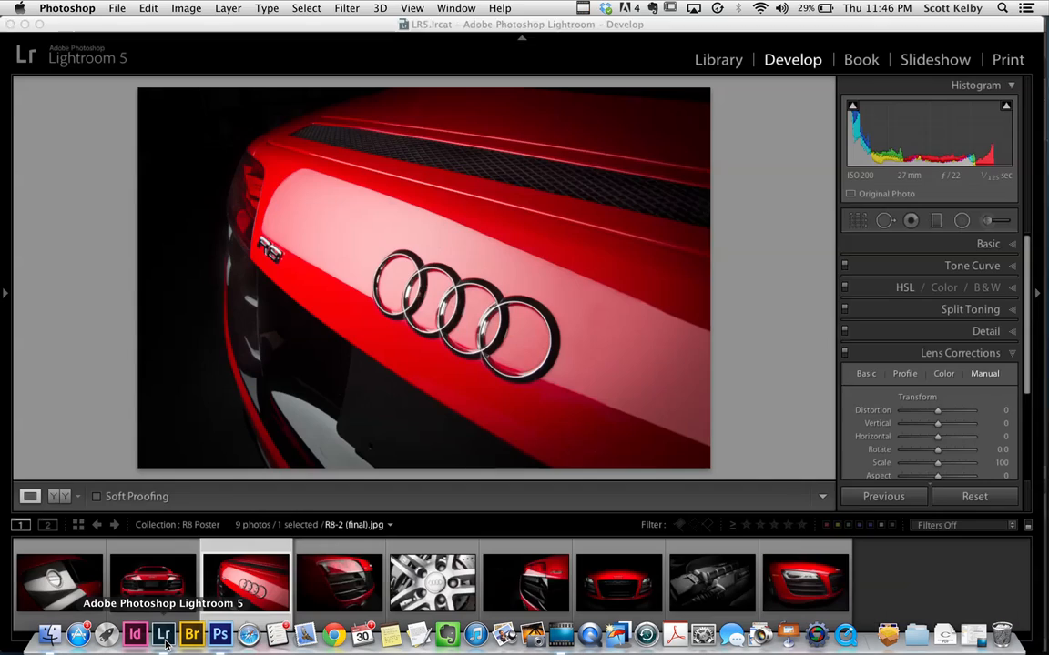
Select all nine R8 Poster collection photos and switch to the Print module.
click(164, 633)
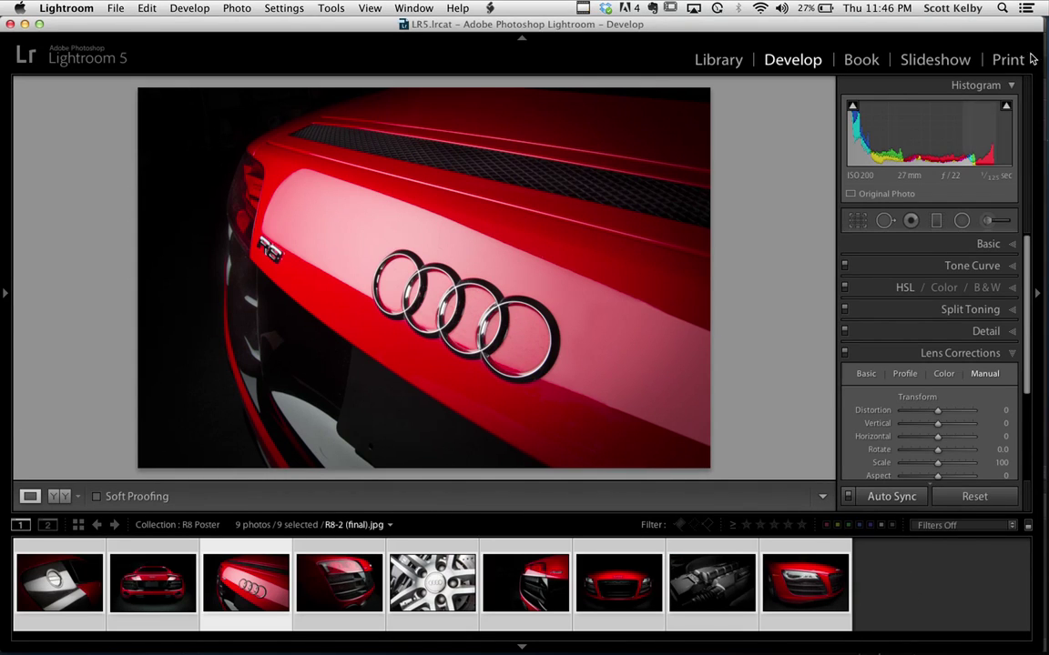
click(1008, 59)
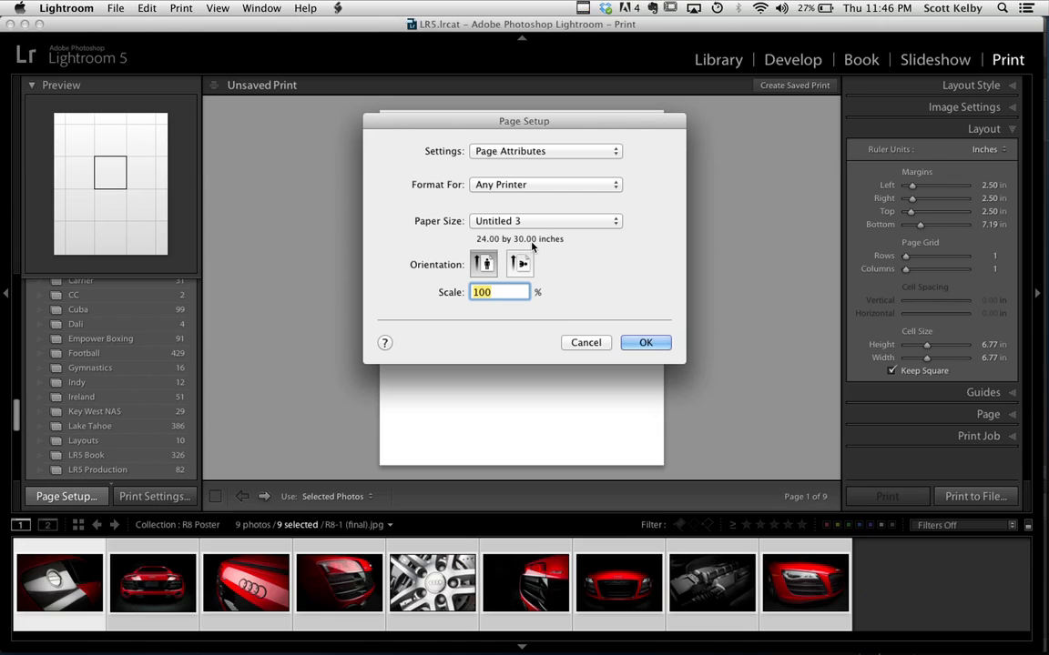
Keep the Untitled 3 (24 x 30 in) portrait paper size and confirm Page Setup.
click(544, 220)
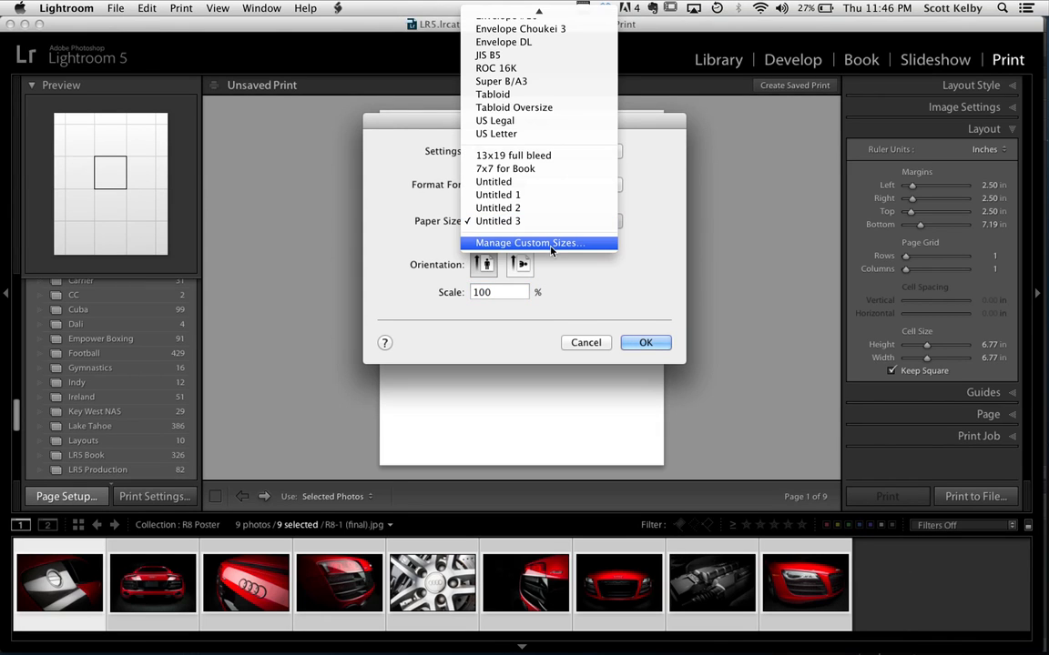
mouse_move(586, 276)
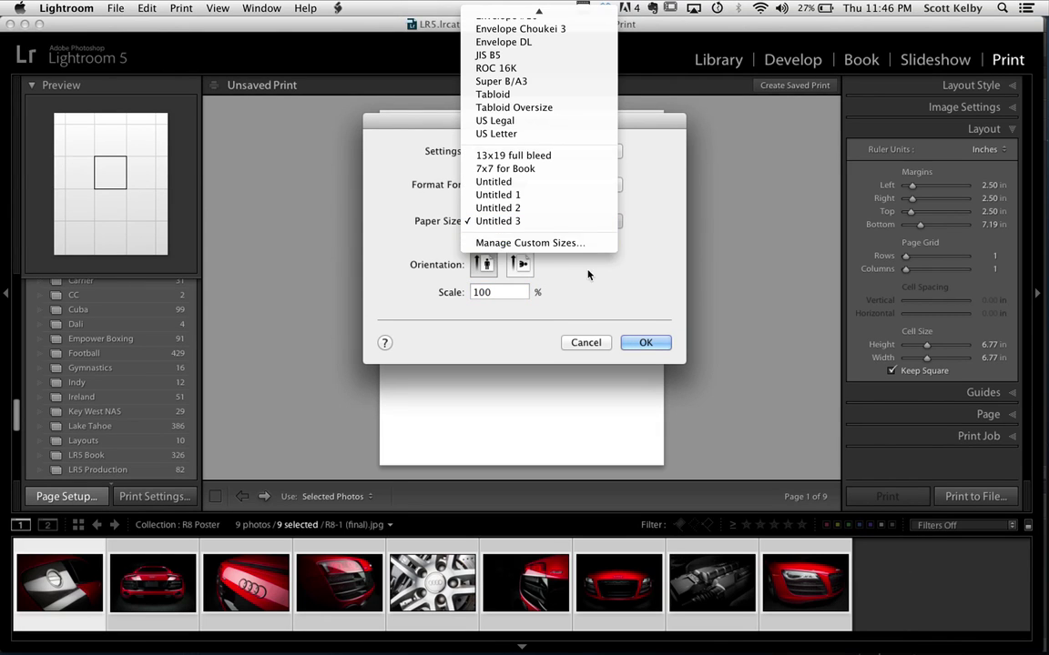
click(497, 220)
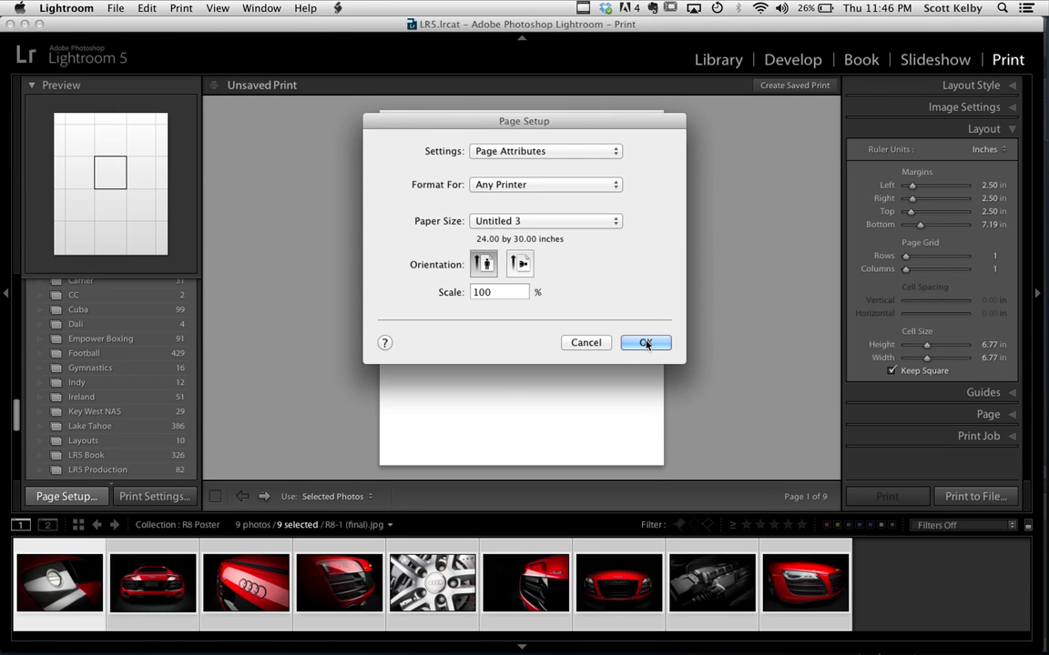
click(644, 343)
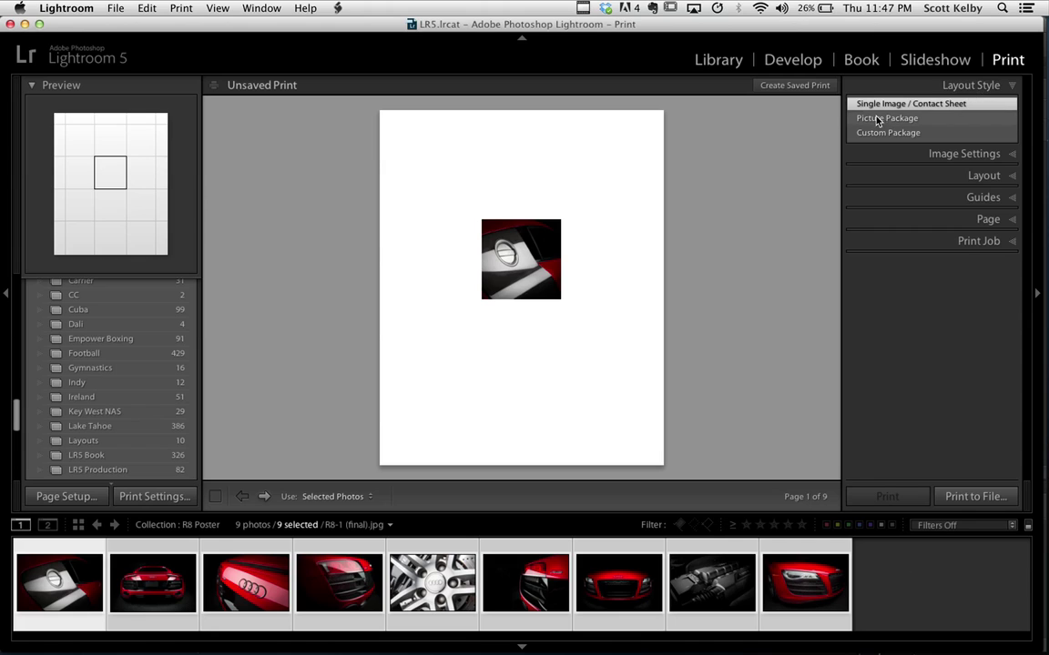
mouse_move(917, 102)
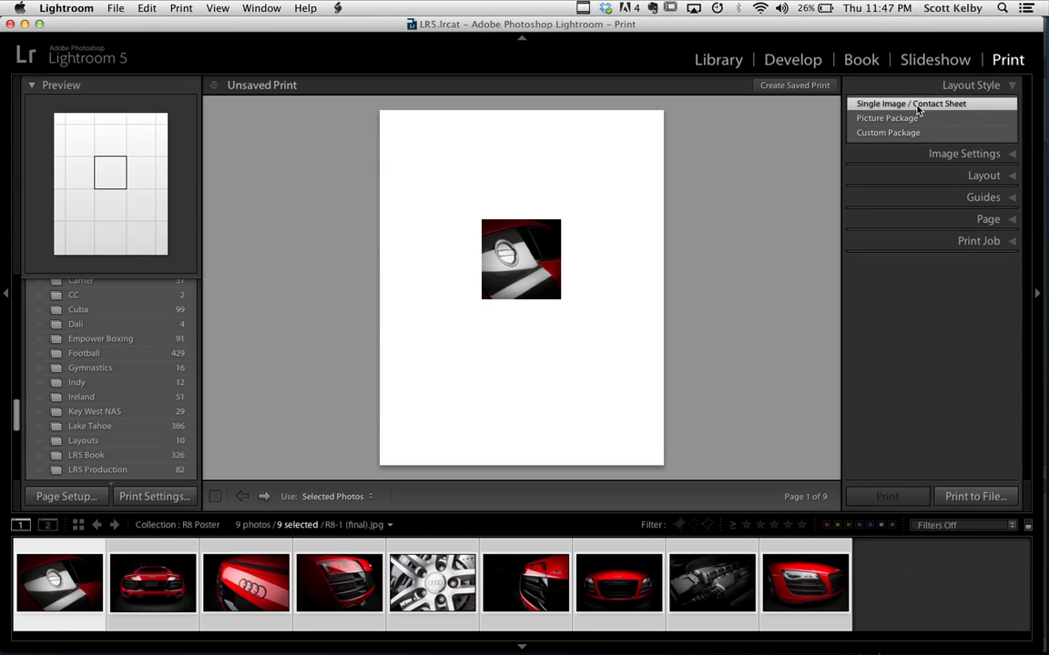
mouse_move(957, 109)
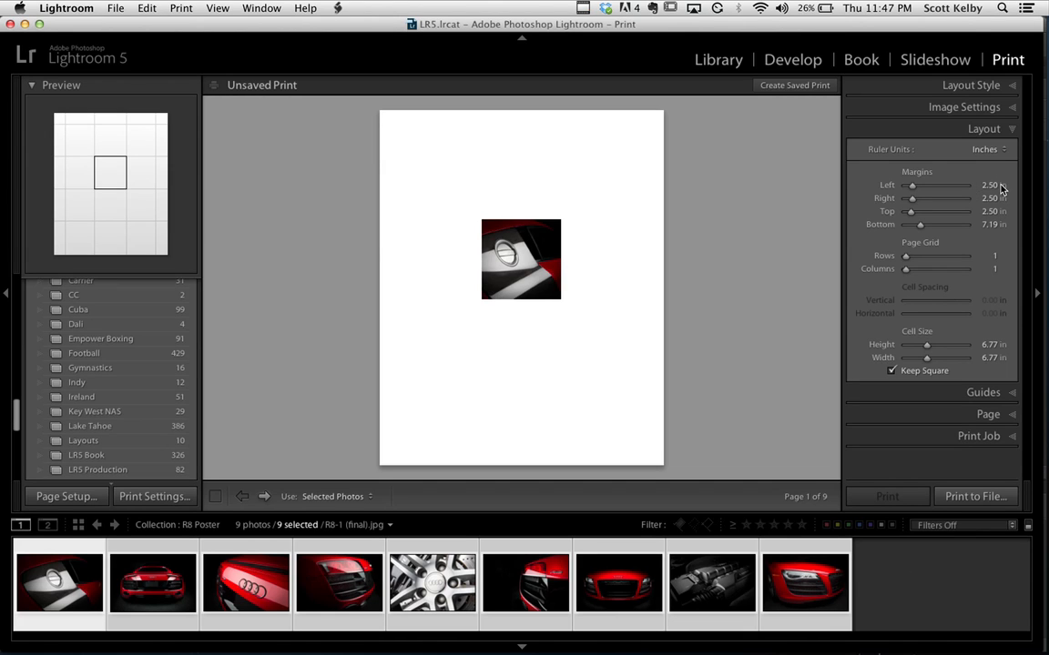
mouse_move(397, 222)
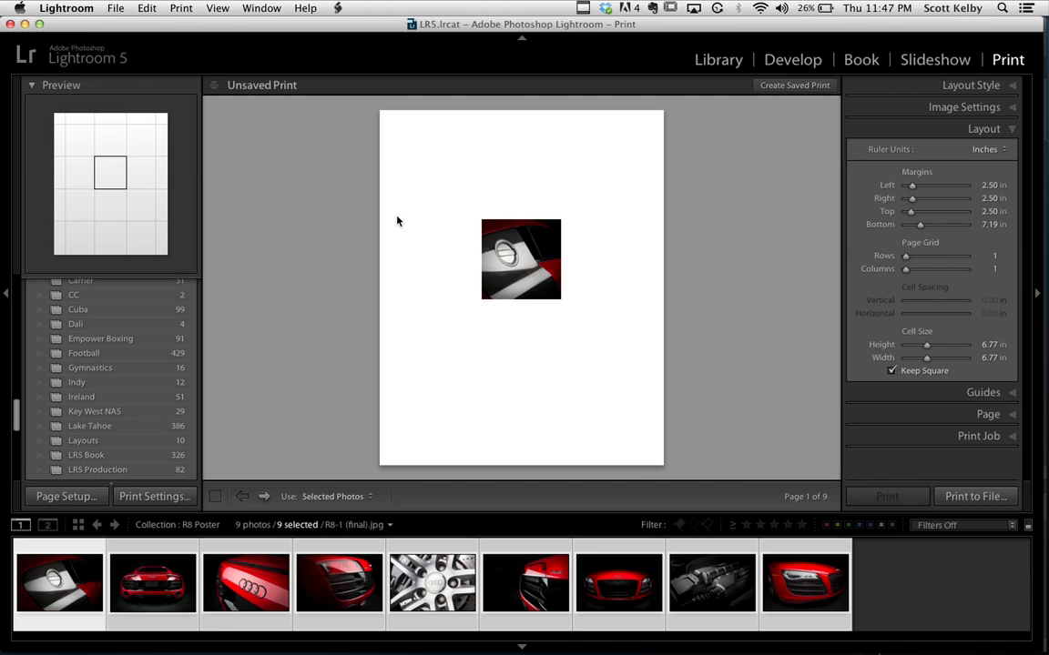
mouse_move(626, 229)
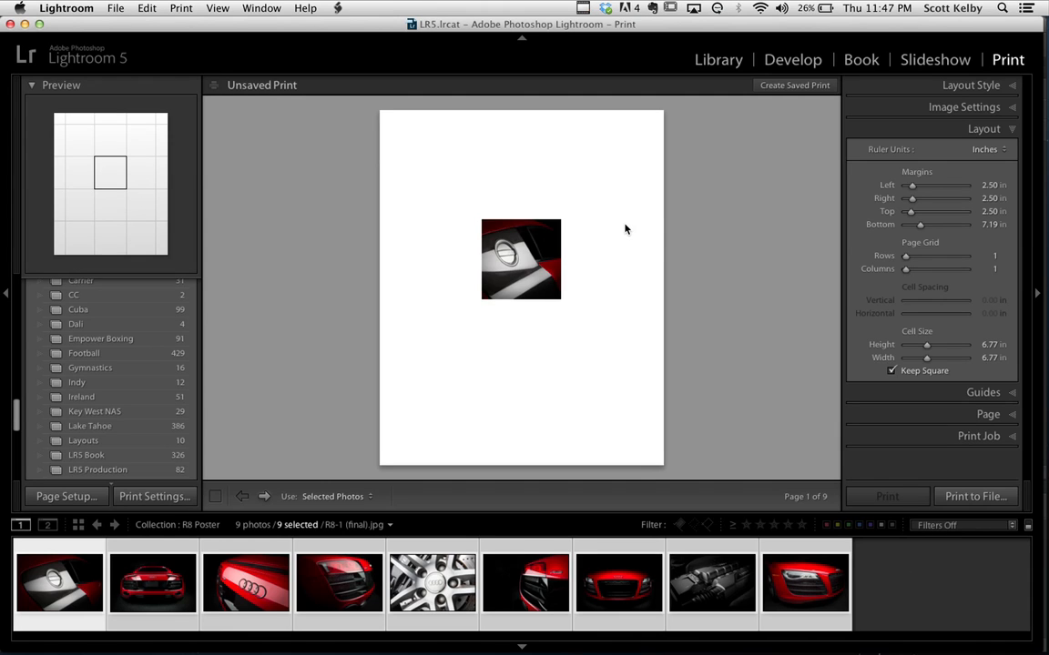
mouse_move(537, 149)
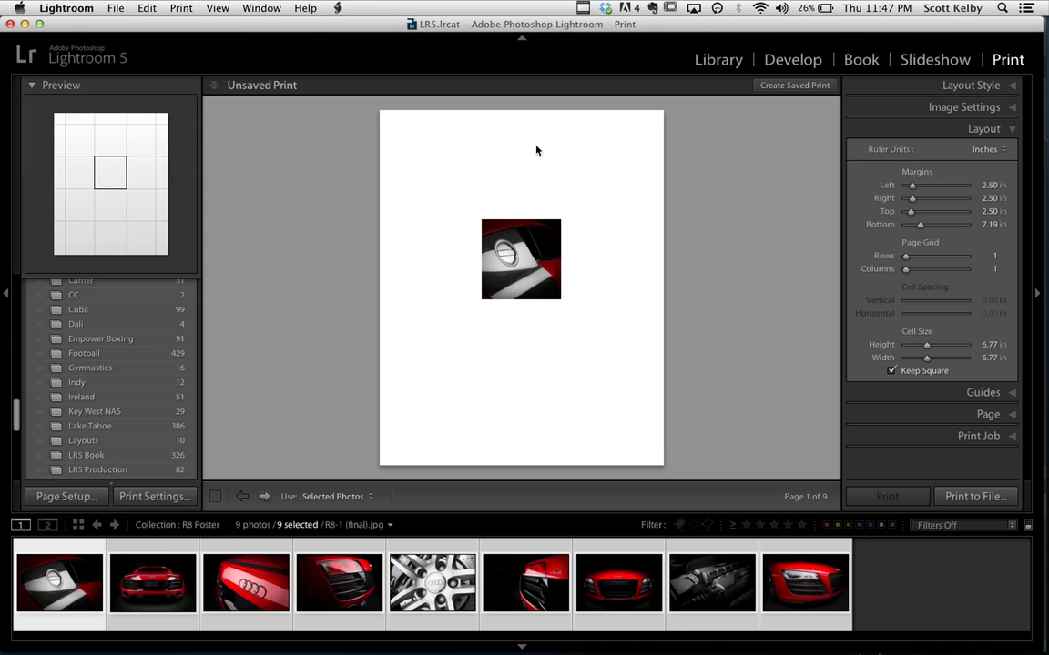
mouse_move(499, 408)
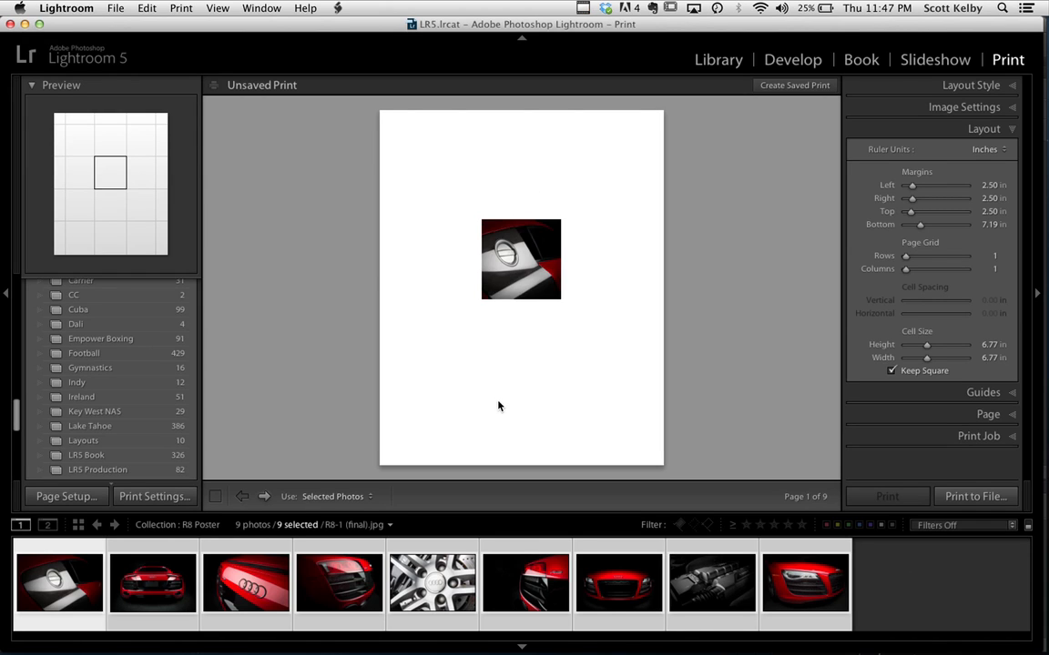
mouse_move(513, 404)
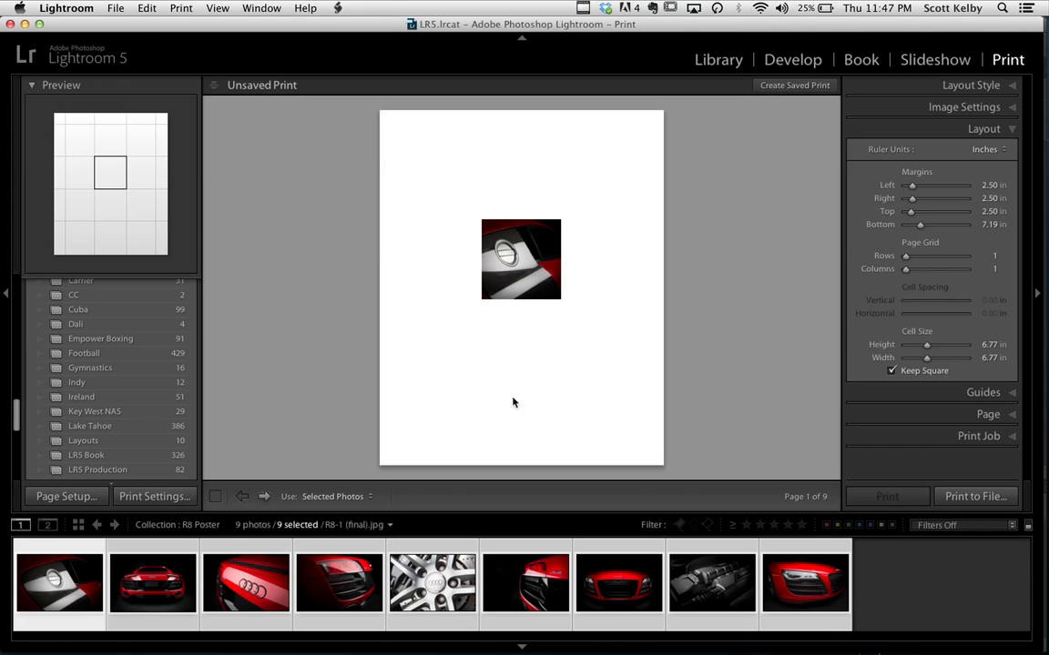
mouse_move(950, 237)
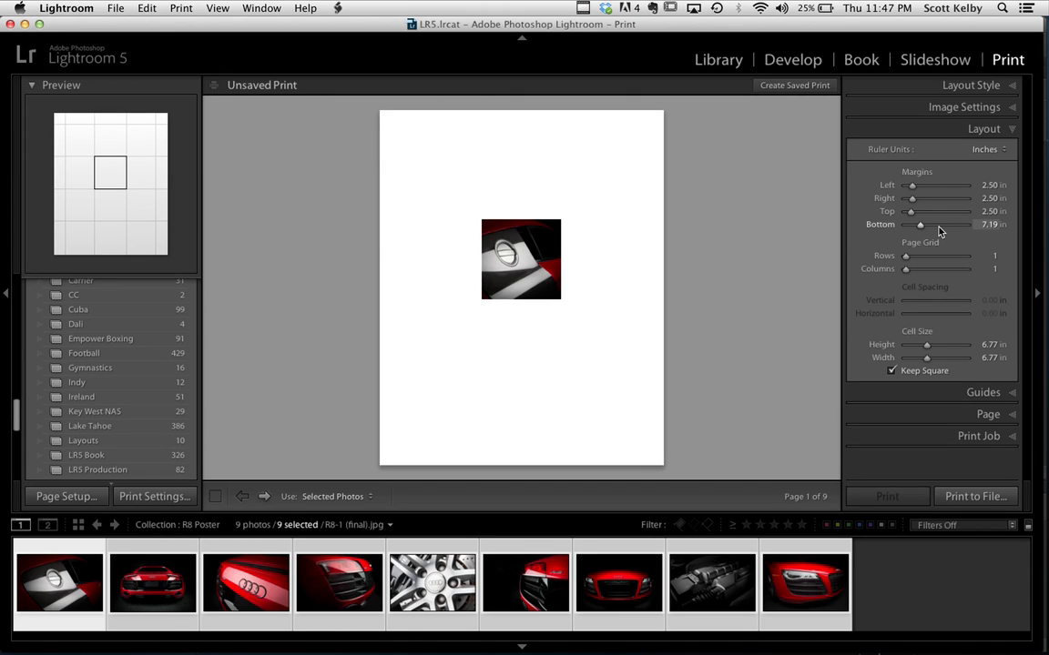
mouse_move(925, 247)
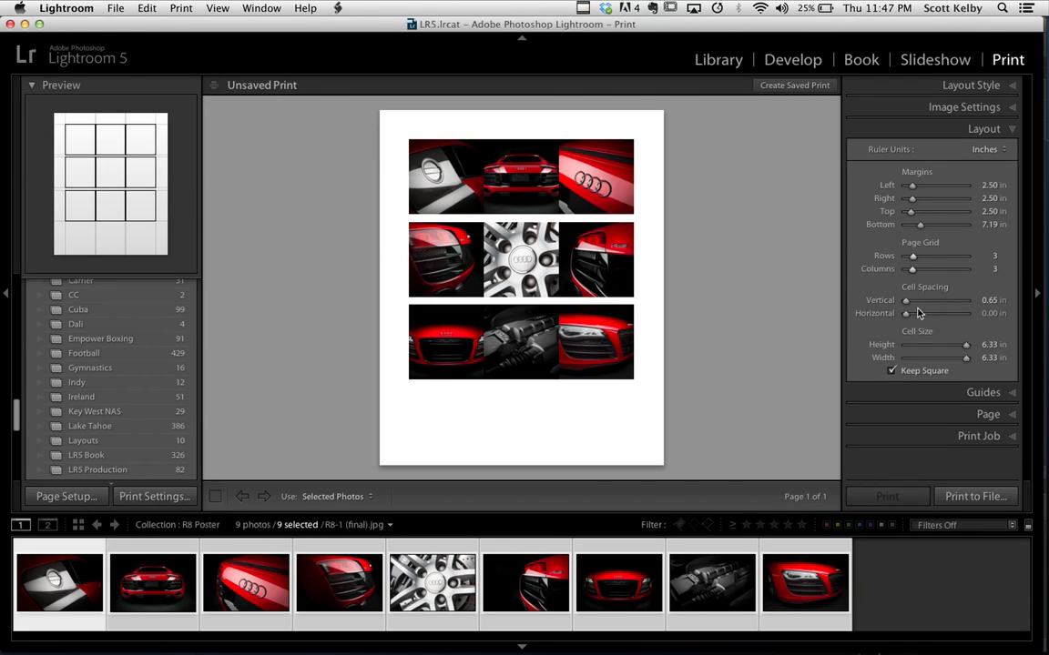
Tune the cell spacing of the nine square photo cells, toggling Keep Square off and back on.
drag(910, 298, 938, 299)
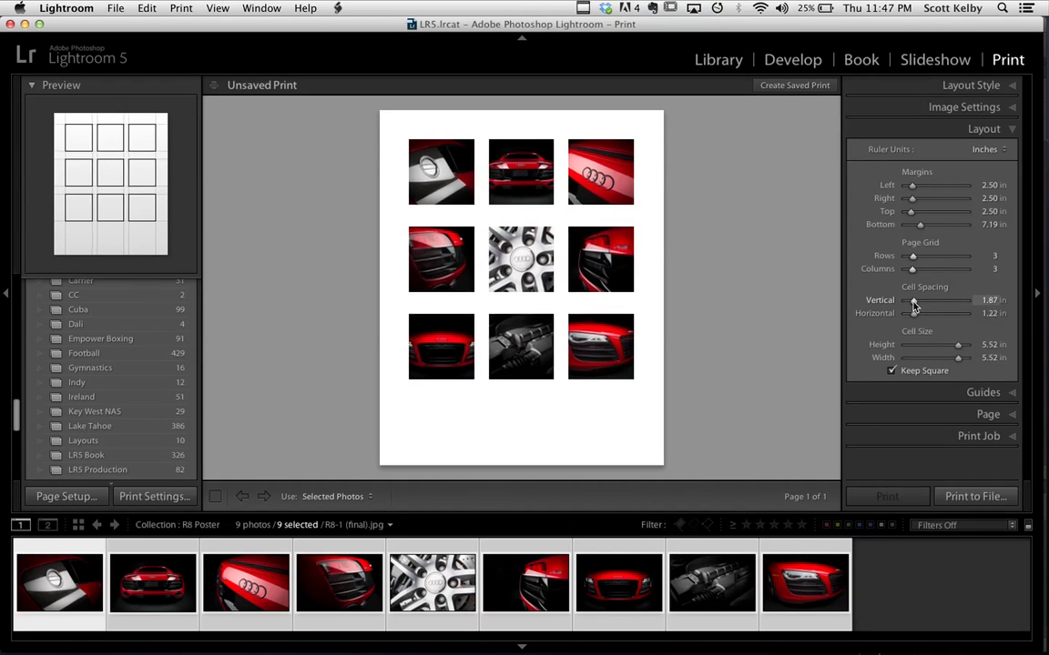
drag(910, 313, 938, 313)
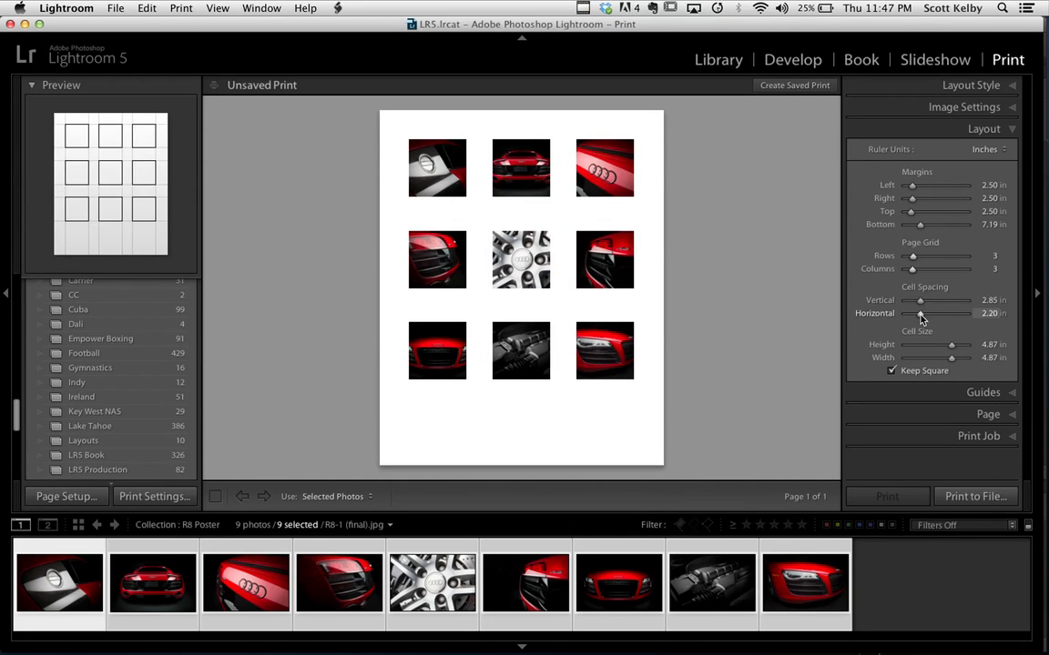
drag(938, 313, 901, 313)
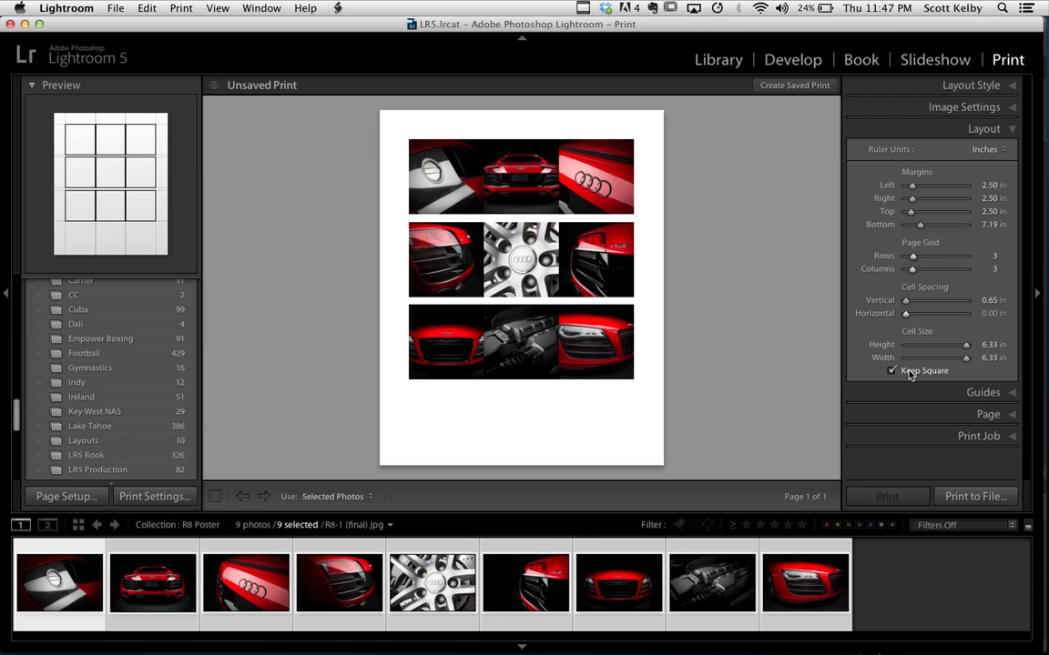
click(892, 371)
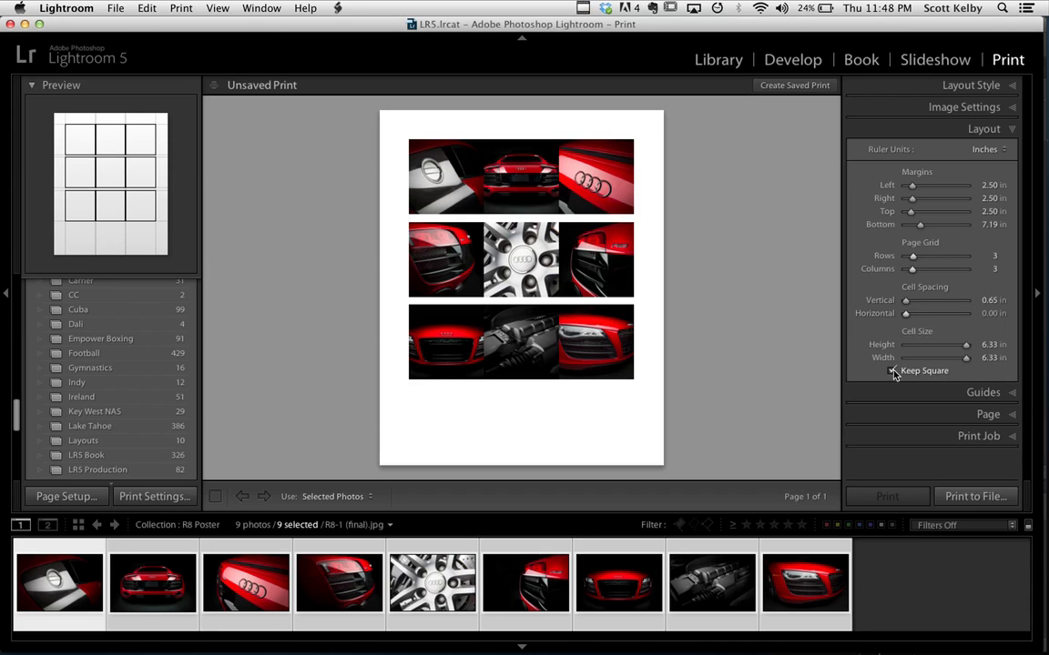
click(892, 371)
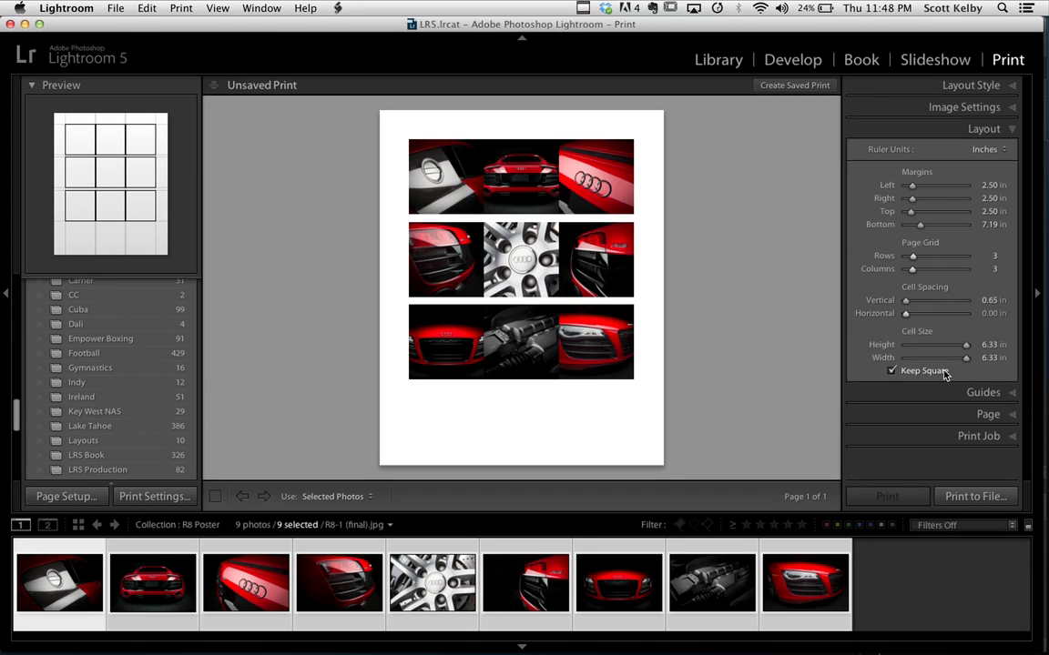
drag(906, 313, 928, 313)
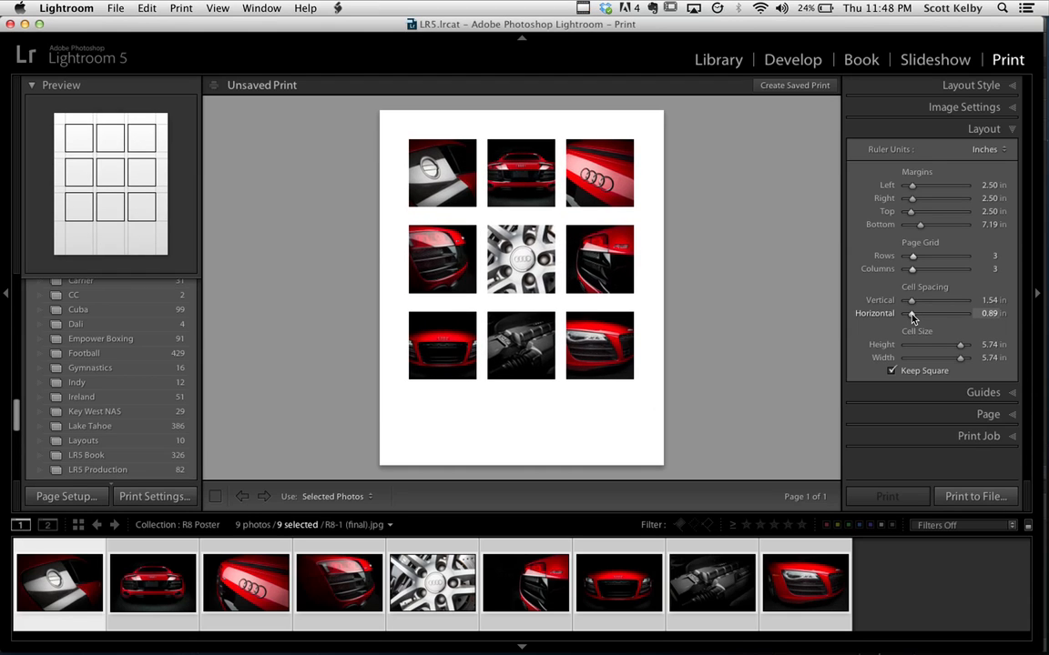
drag(914, 313, 908, 313)
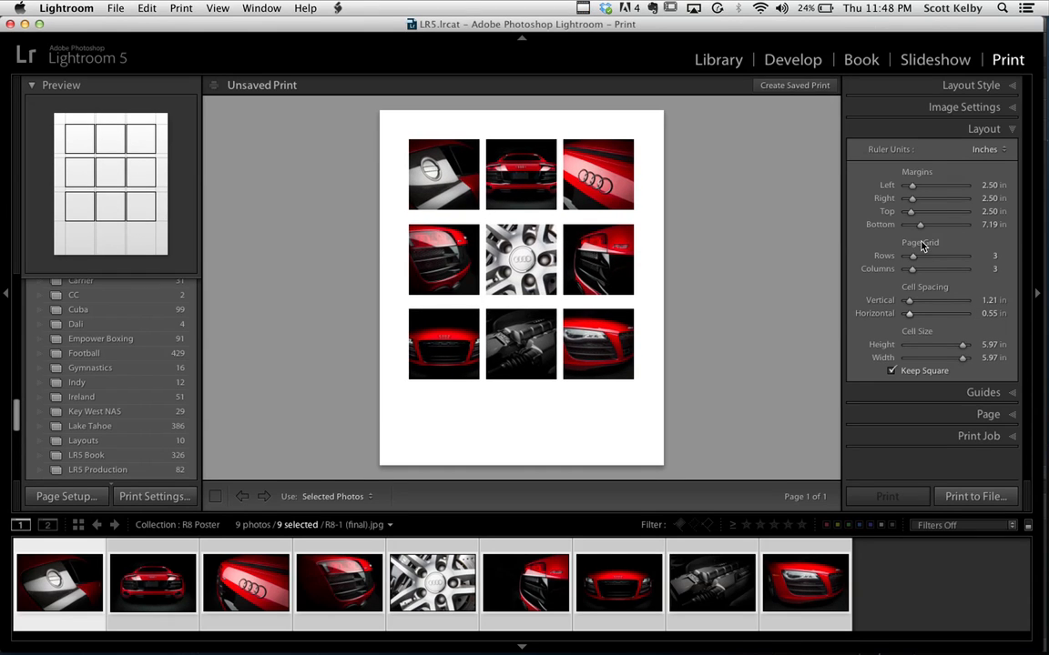
Raise the bottom margin so the 3x3 grid sits higher on the page with tighter gaps.
drag(914, 226, 919, 226)
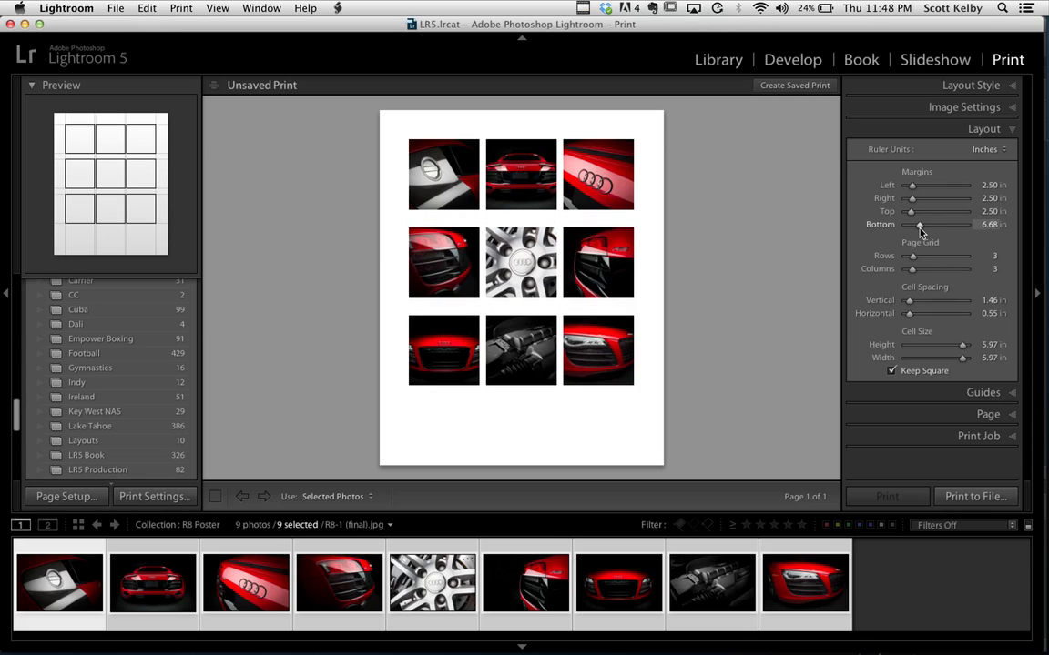
drag(919, 225, 932, 226)
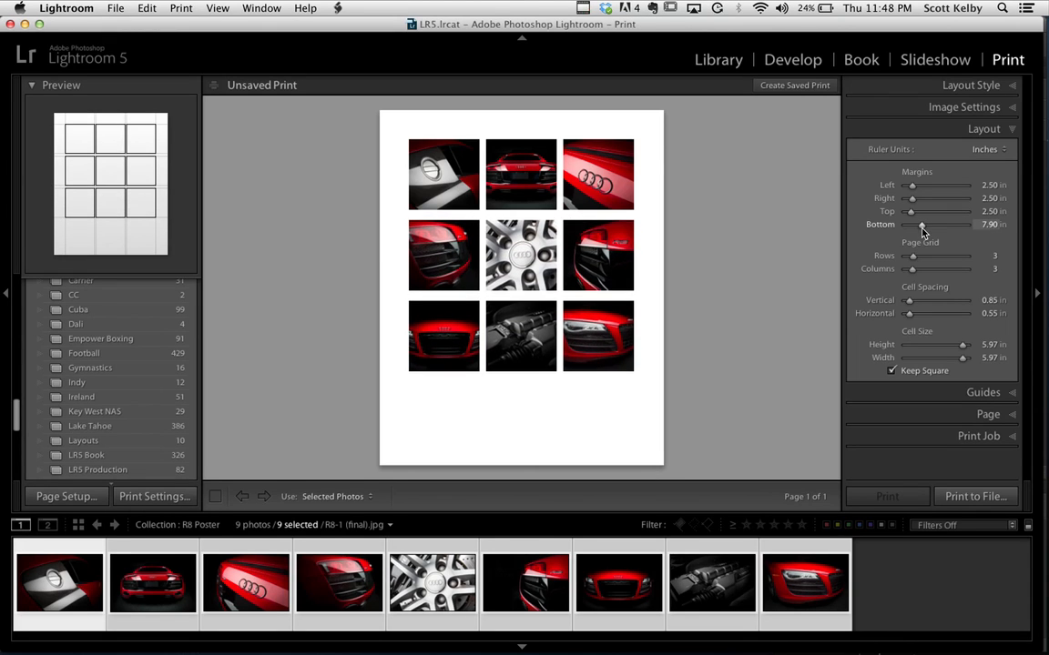
drag(910, 226, 919, 226)
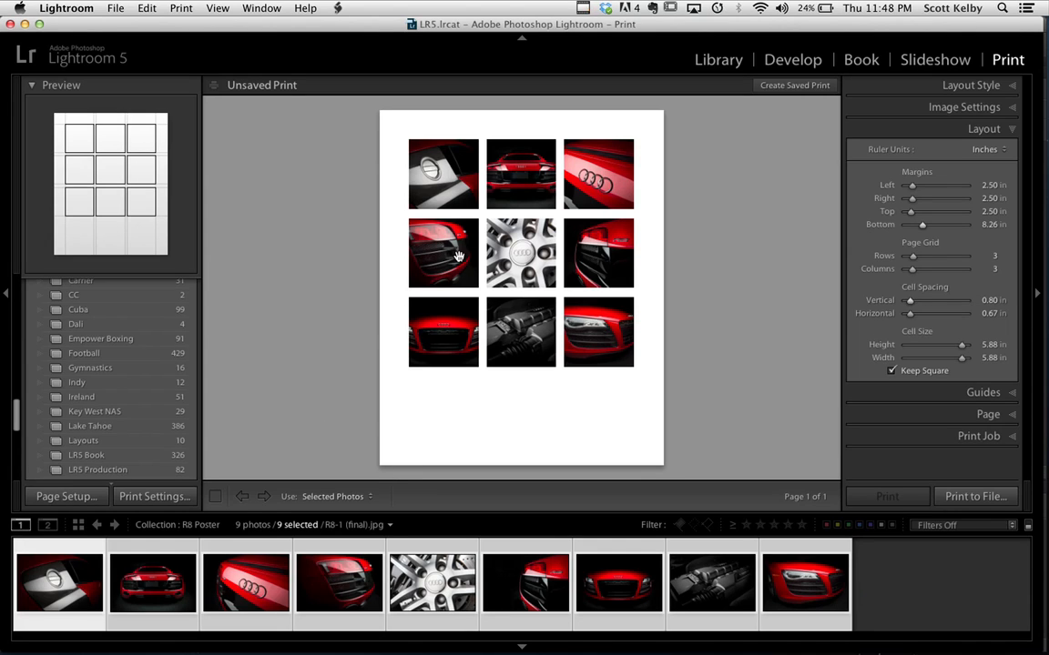
mouse_move(710, 306)
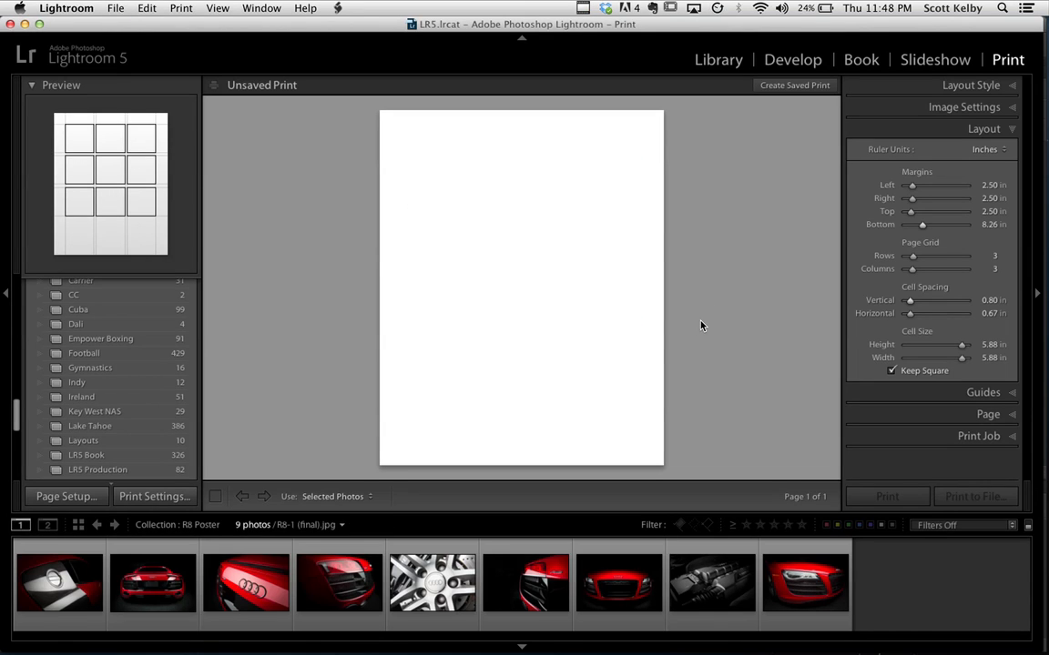
click(524, 583)
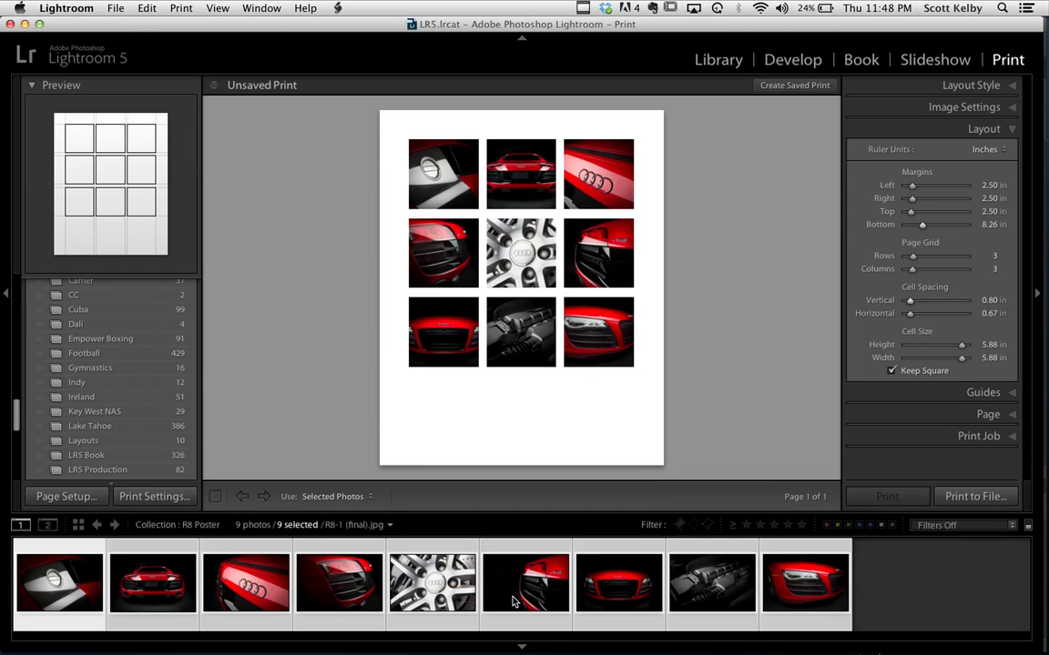
mouse_move(738, 306)
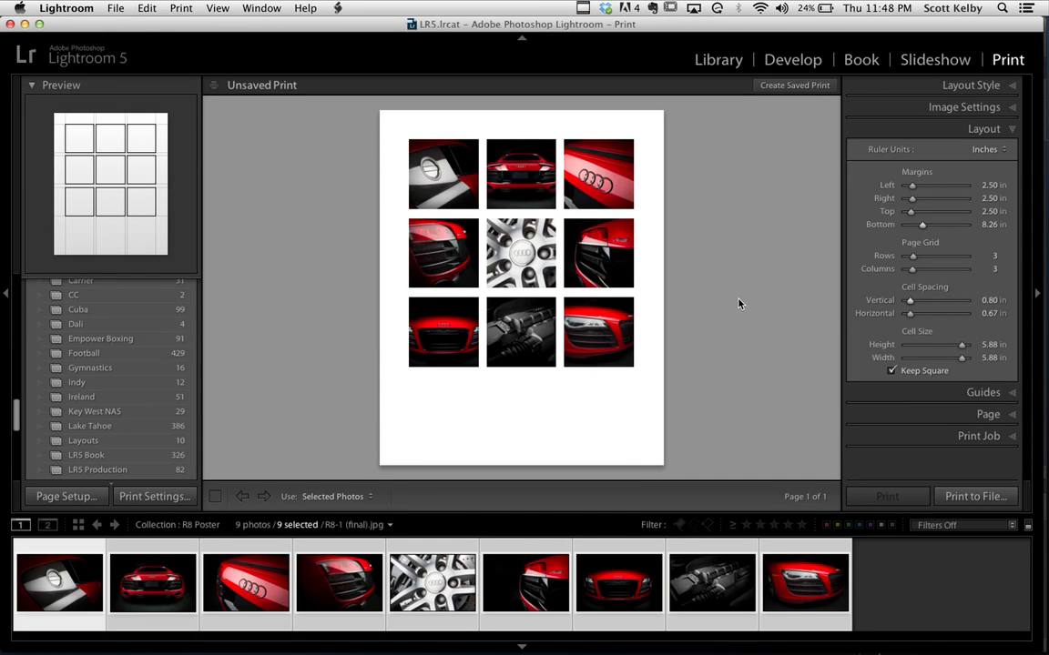
scroll(down, 3)
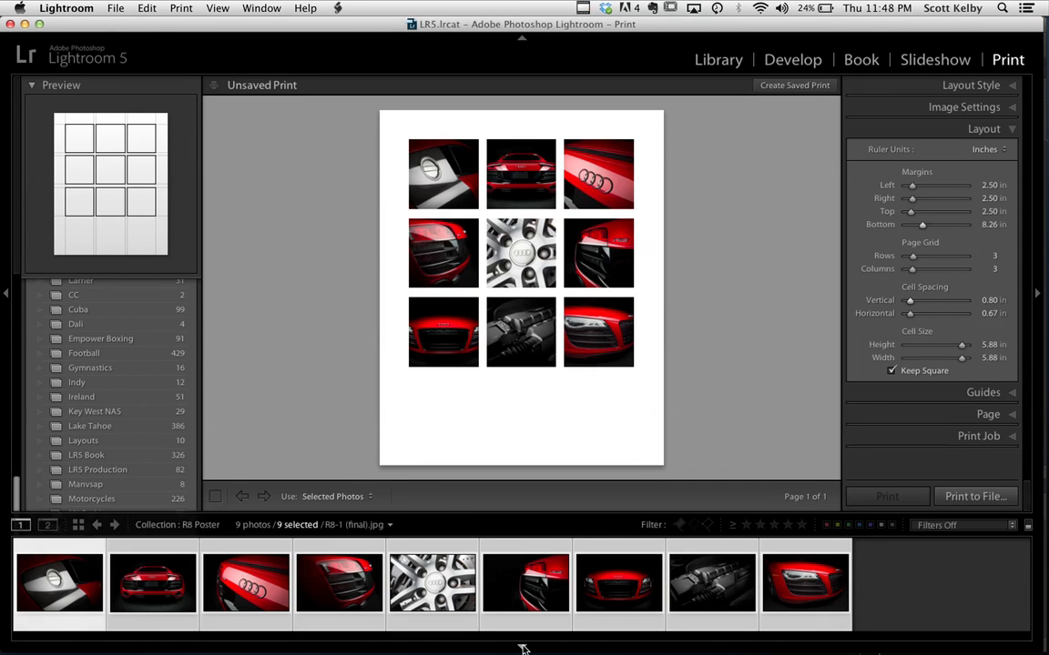
Hide the filmstrip and Print to File, saving the layout as Test Poster 2.
click(522, 646)
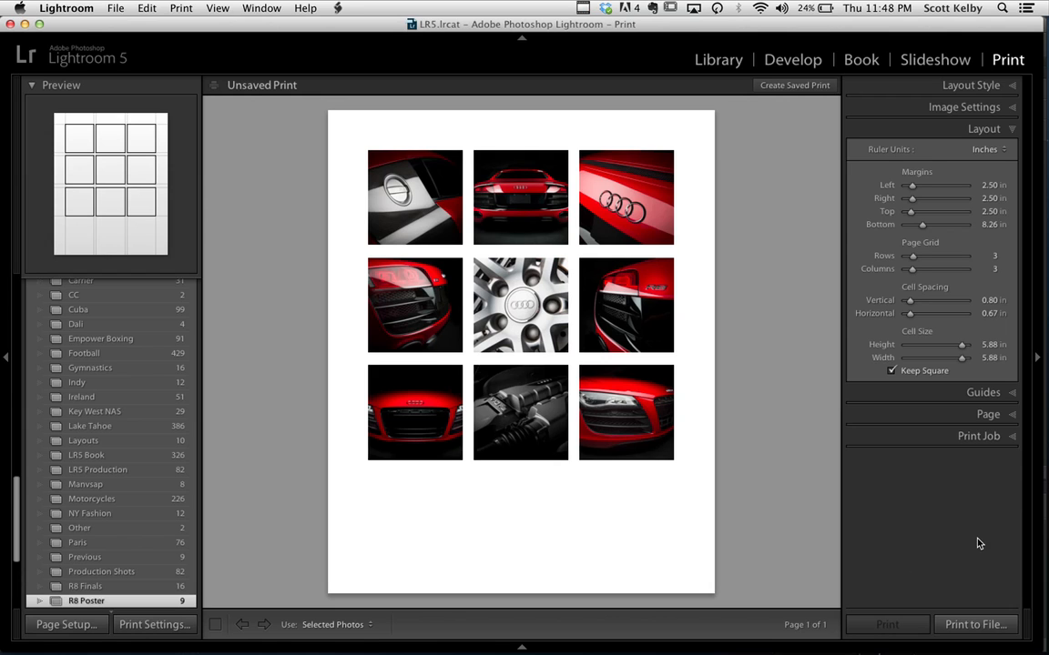
click(976, 624)
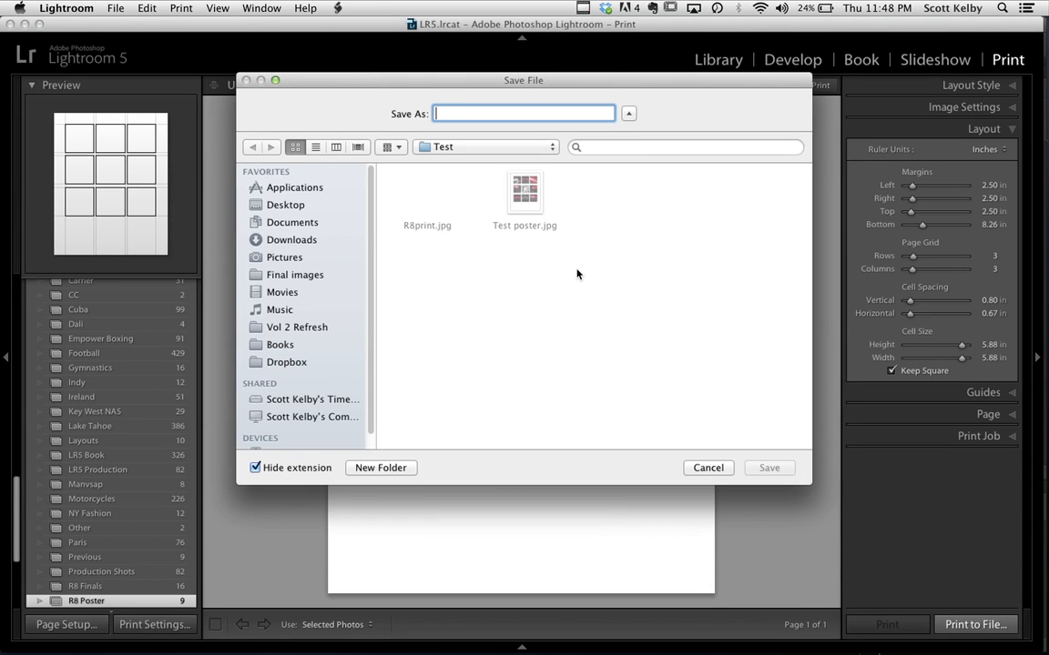
text(Test Poster 2)
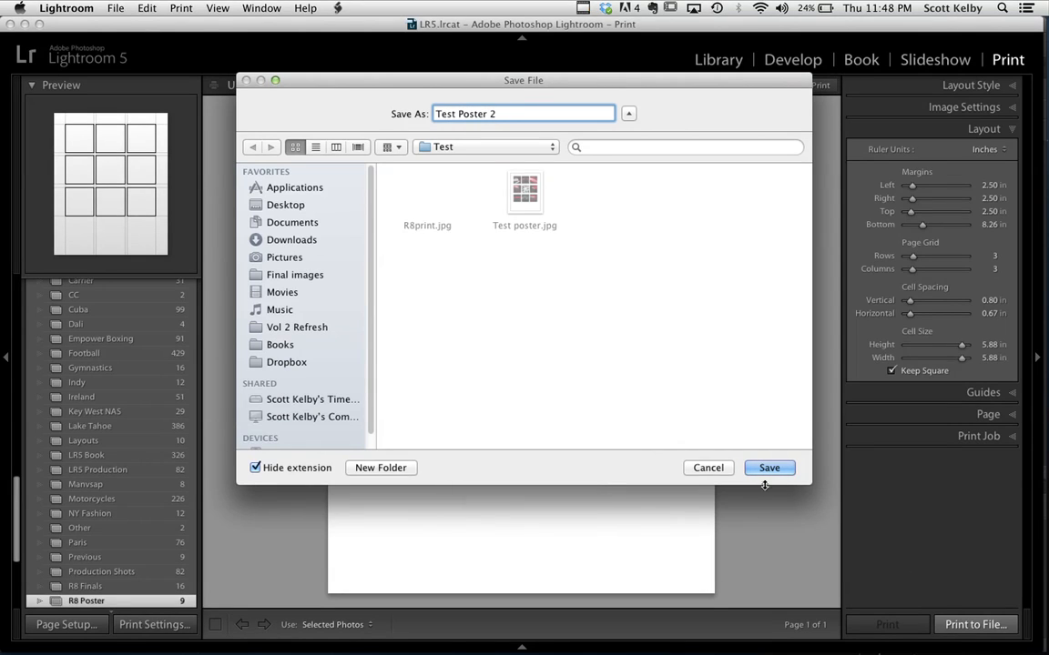
click(768, 468)
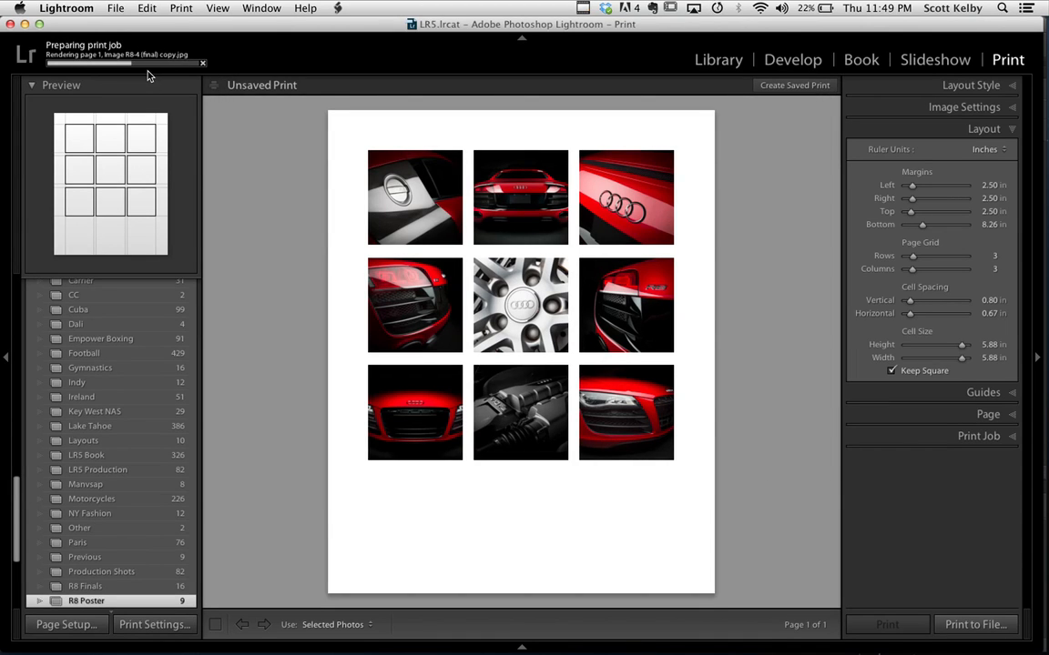
mouse_move(186, 75)
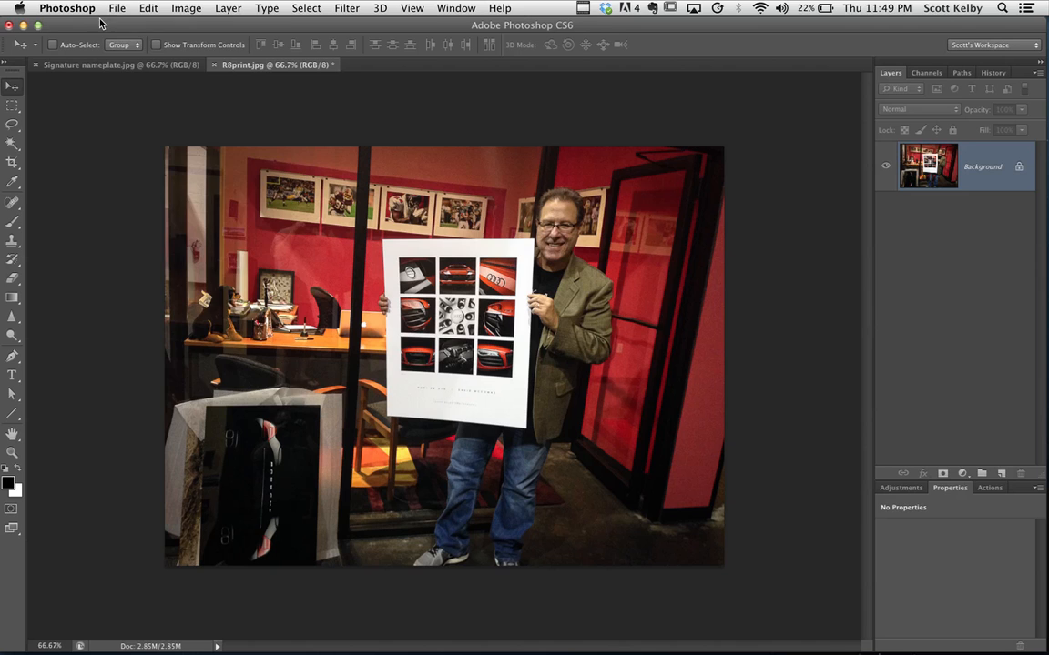
Open Test Poster 2.jpg as its own document via File > Open.
click(116, 7)
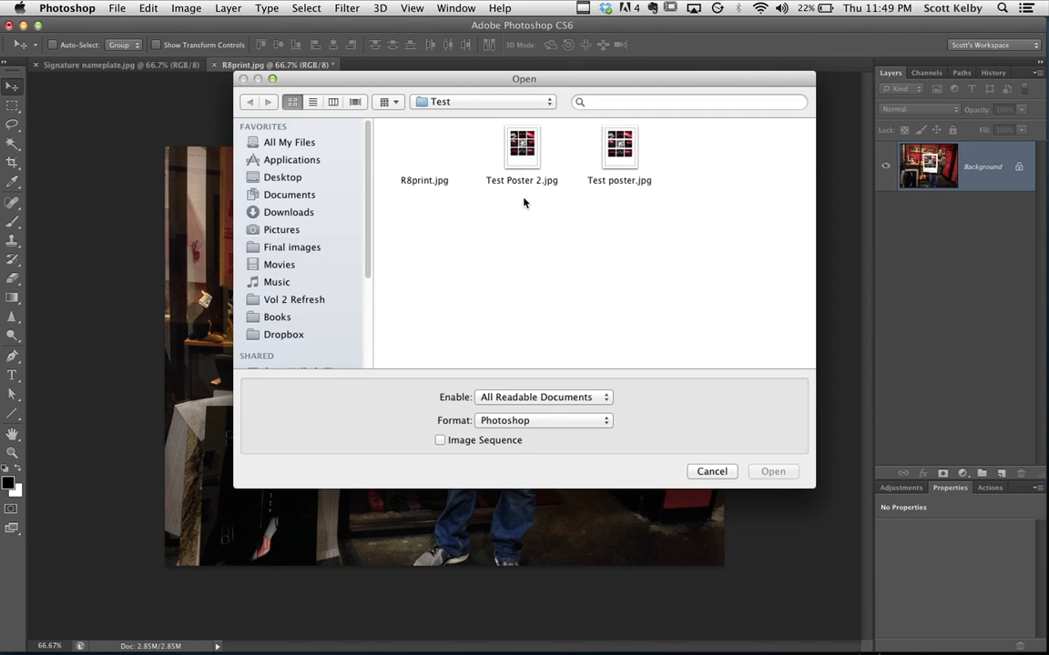
click(712, 469)
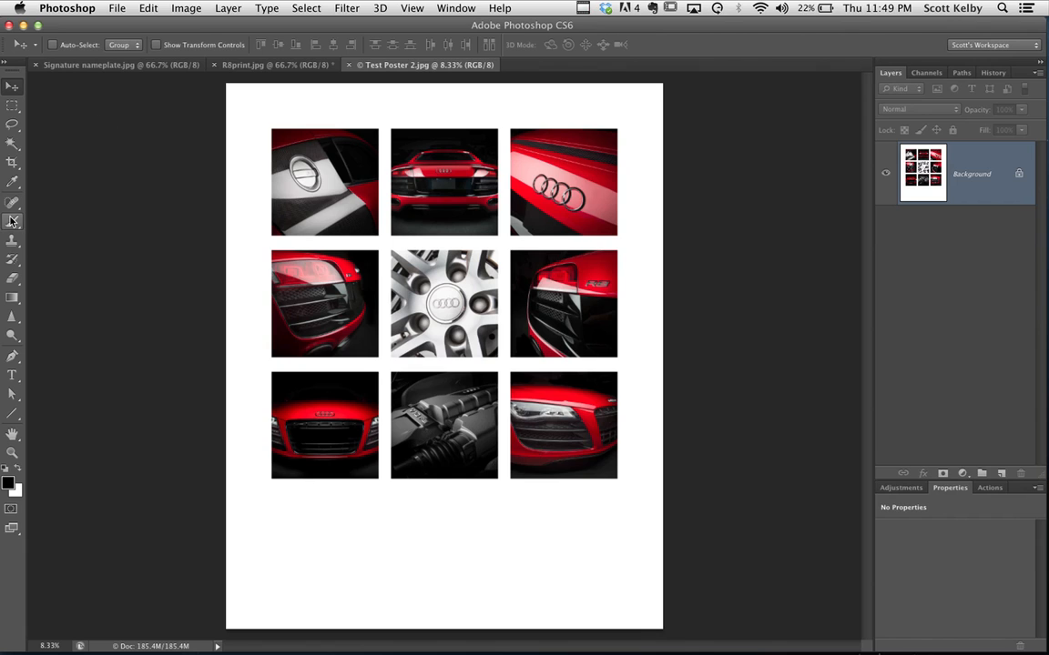
Add the caption AUDI R8 | DAVID J. JOHNSON below the grid with the Type tool.
click(10, 375)
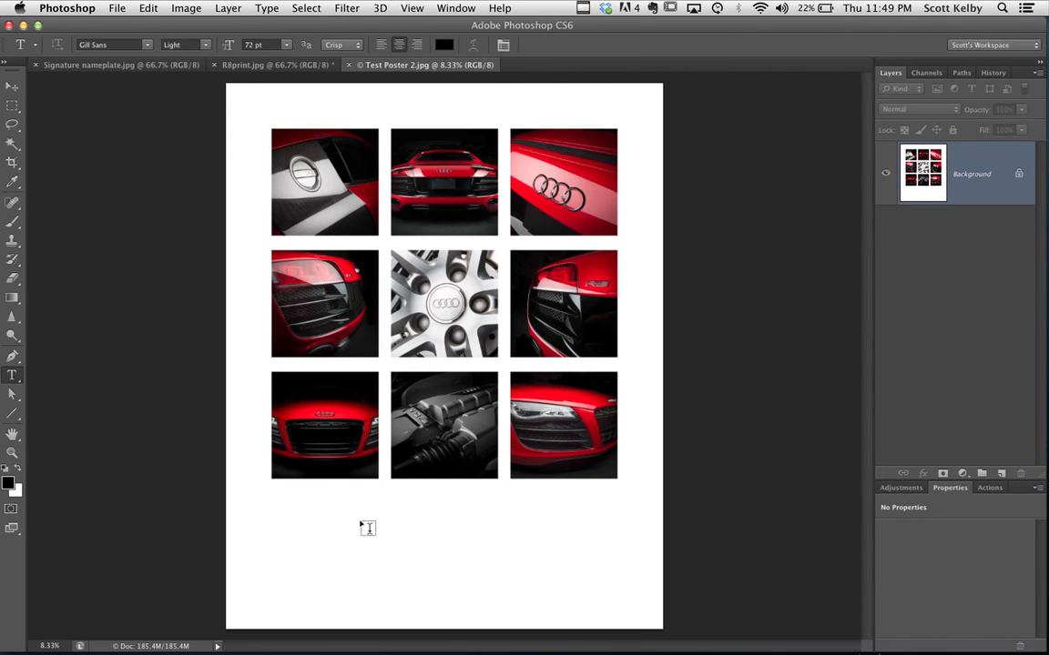
text(AUDI)
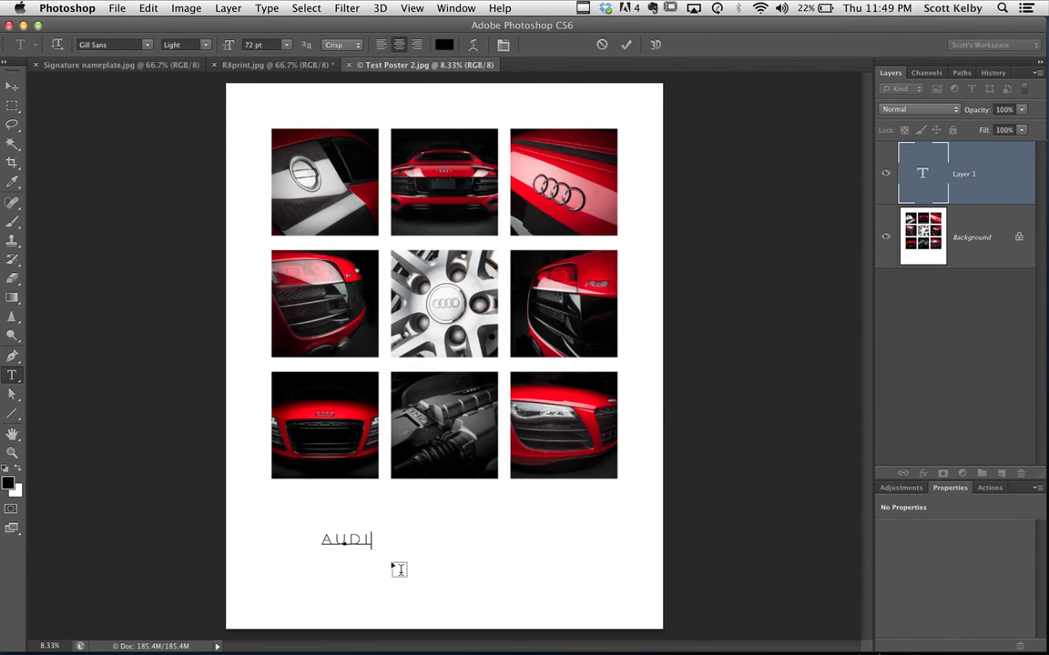
text(R8)
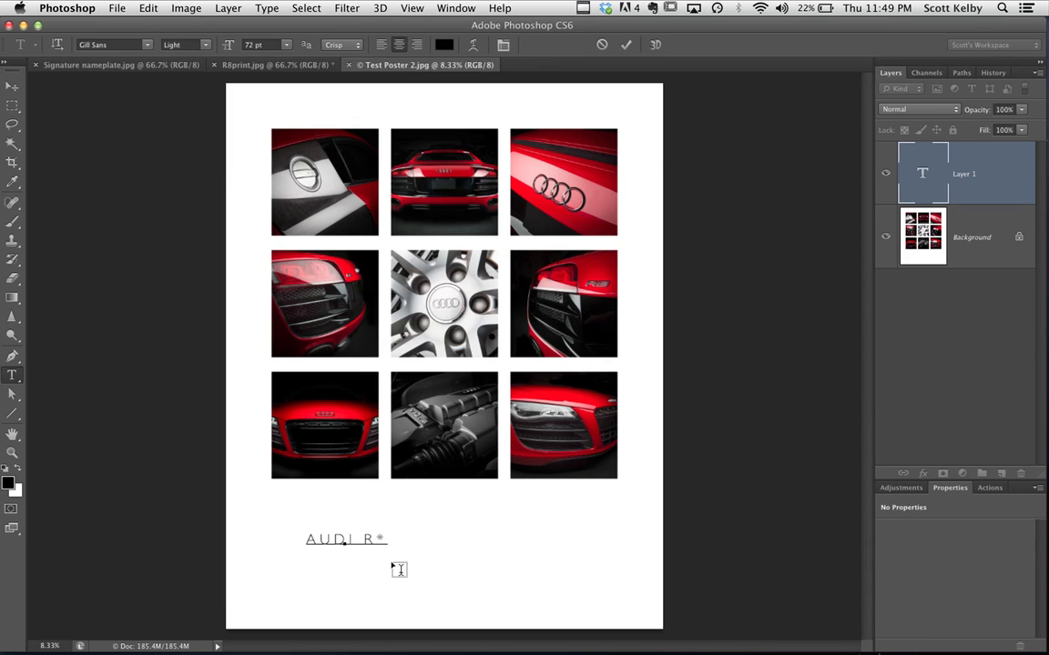
text(8)
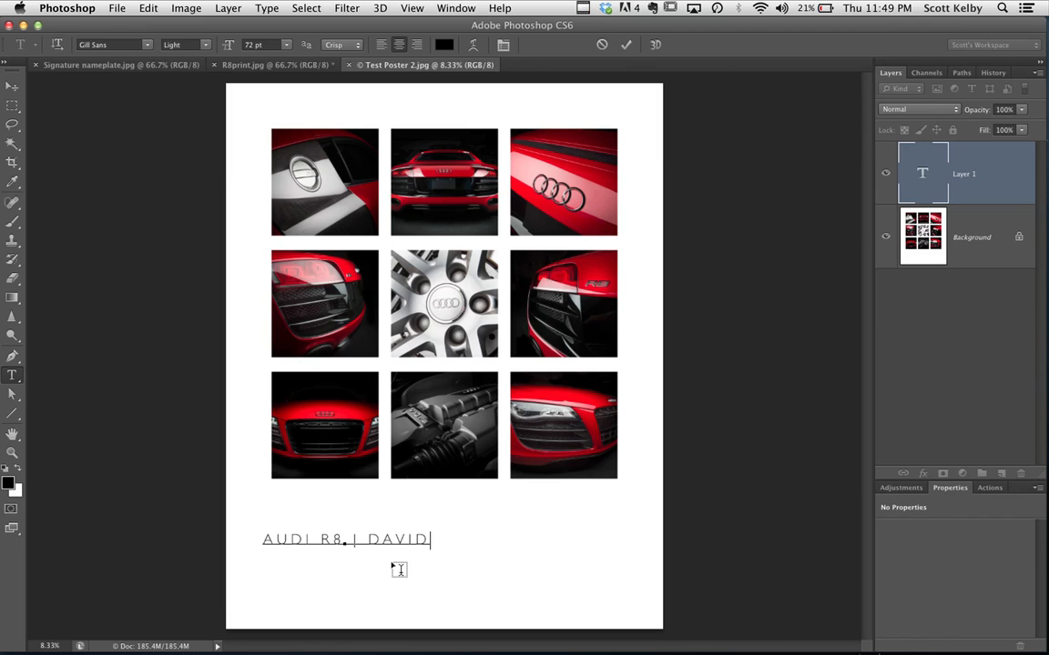
text(J)
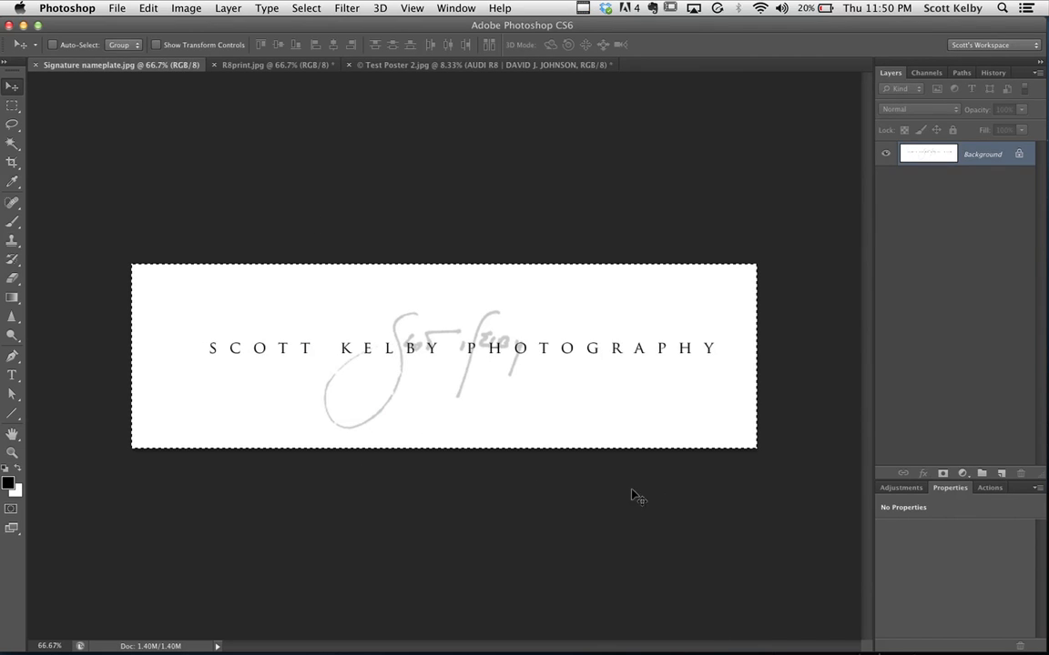
Copy the signature nameplate, paste it beneath the caption, and select all poster layers.
click(305, 7)
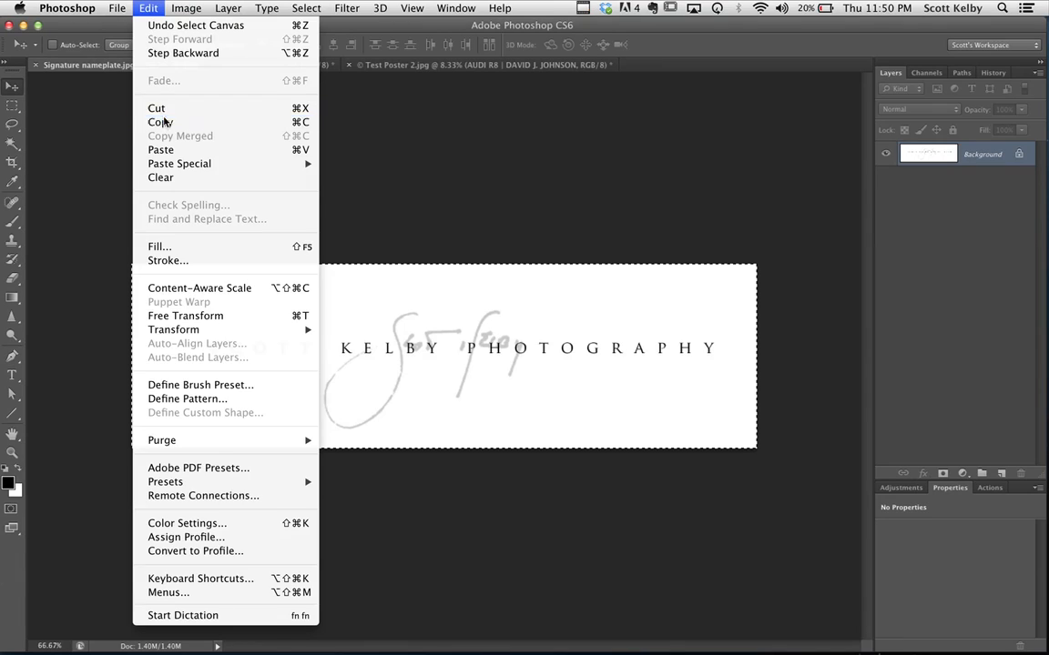
click(160, 149)
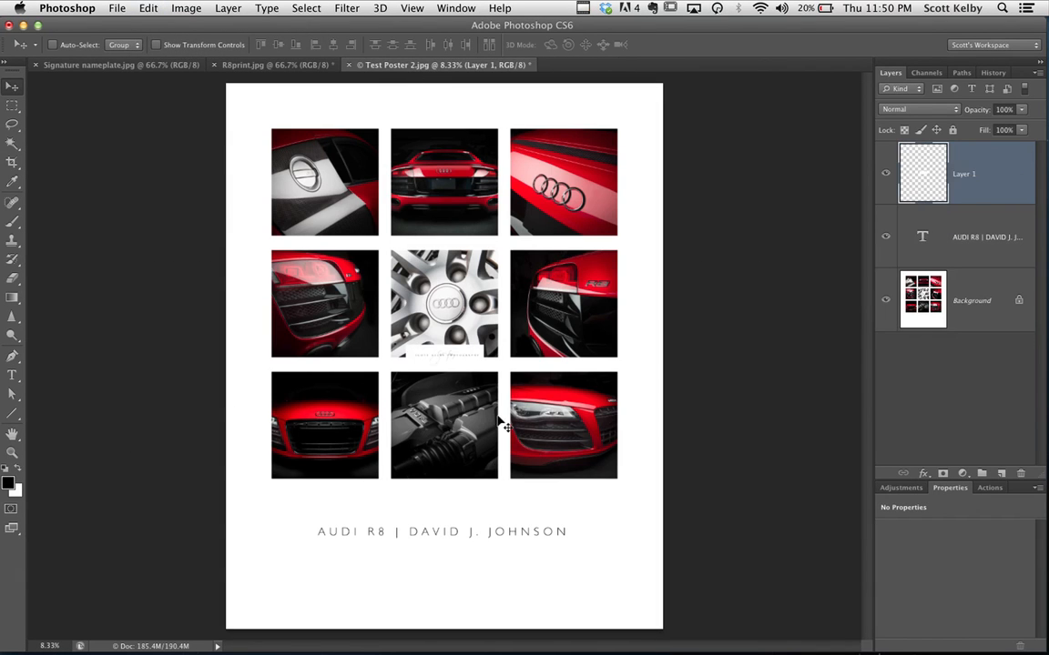
drag(506, 422, 452, 586)
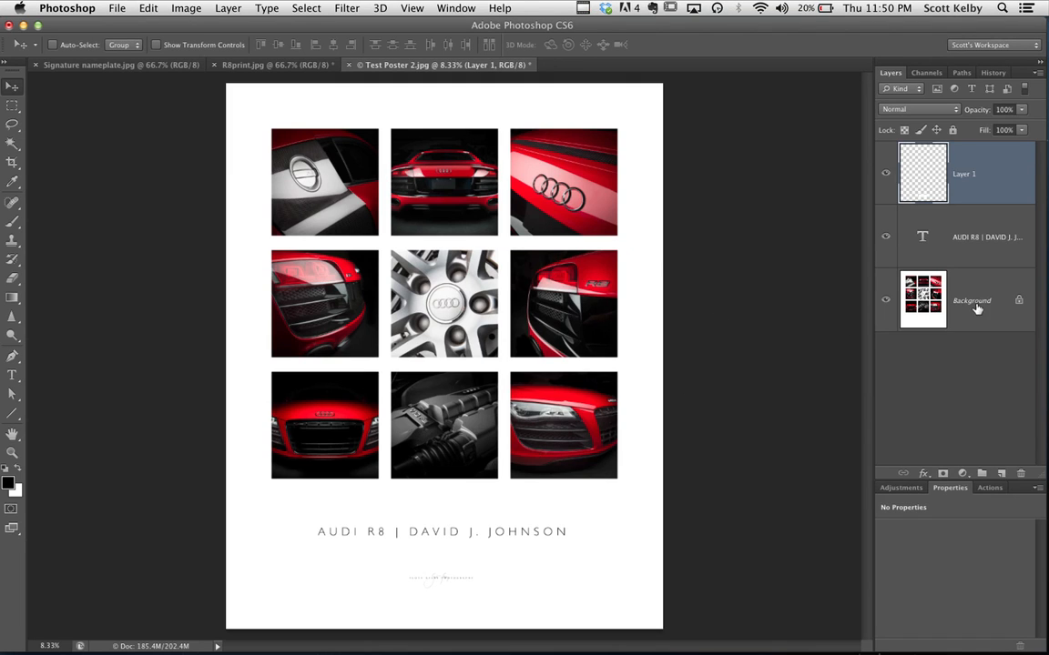
click(963, 174)
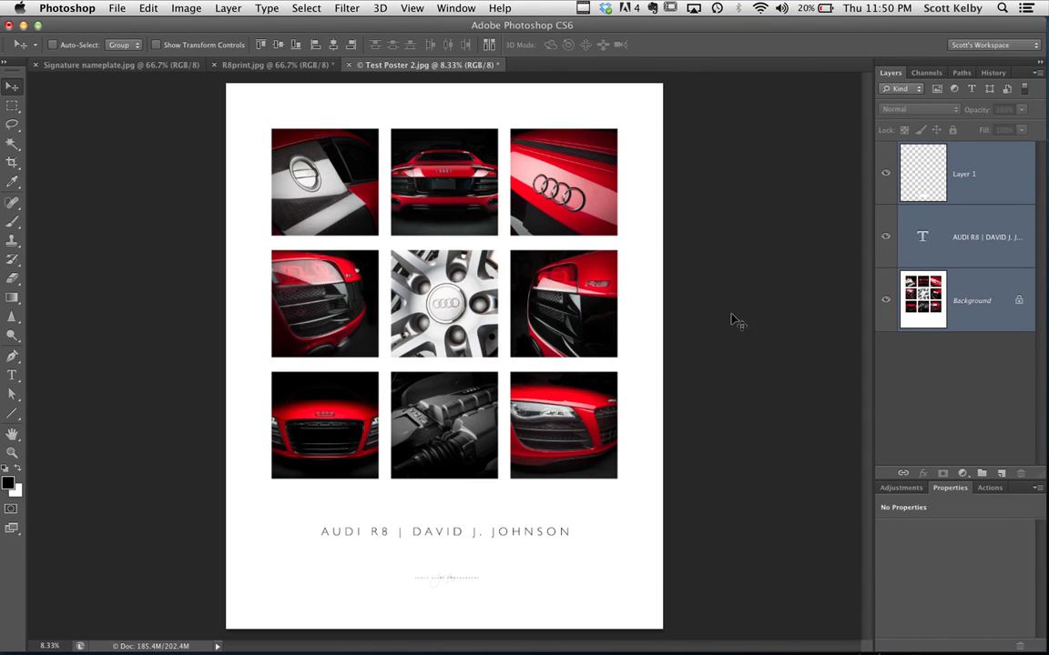
mouse_move(775, 343)
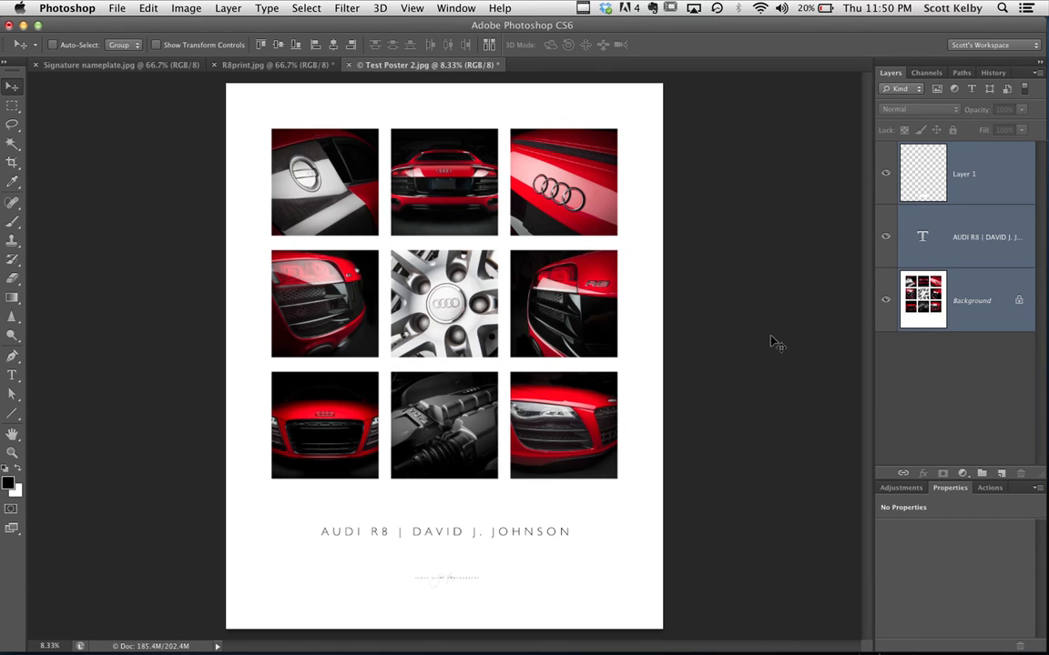